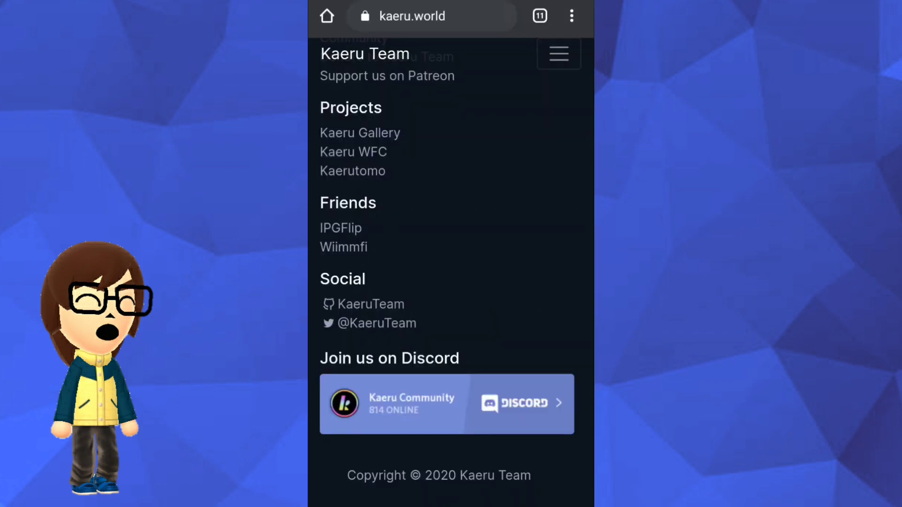
- Open bouncer.kaeru.world and review the rules checklist down to Step 3: Request your invite link
{"action": "left_click", "coordinate": [448, 403]}
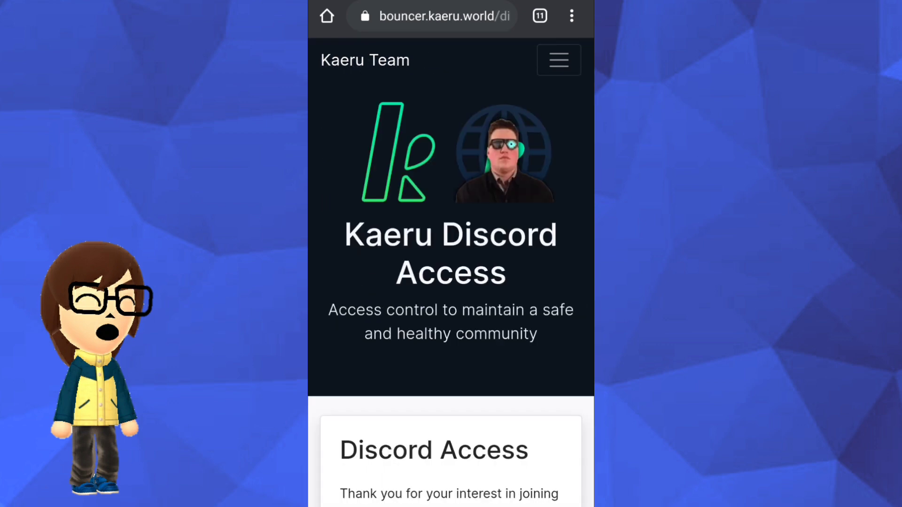
{"action": "scroll", "scroll_direction": "down", "scroll_amount": 3}
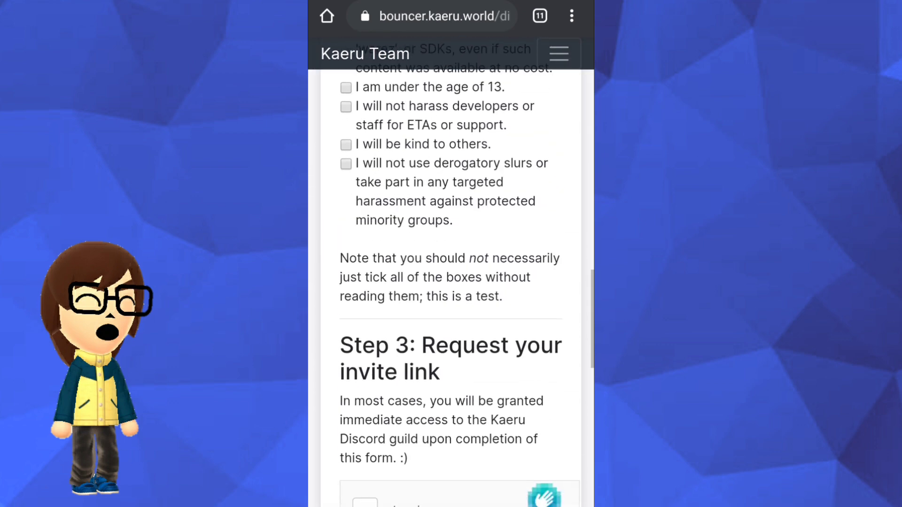
{"action": "scroll", "scroll_direction": "down", "scroll_amount": 3}
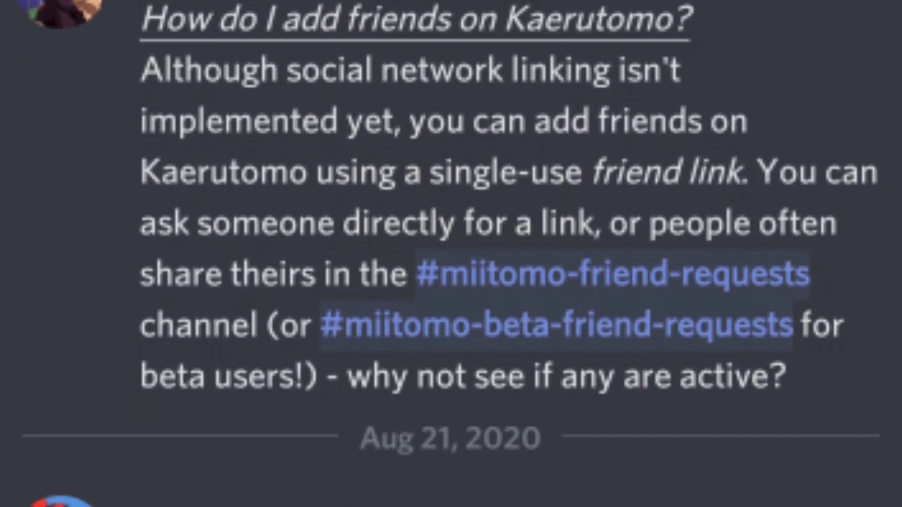
- Scroll through the FAQ messages on adding Kaerutomo friends and handling Kaerutomo errors
{"action": "scroll", "scroll_direction": "down", "scroll_amount": 3}
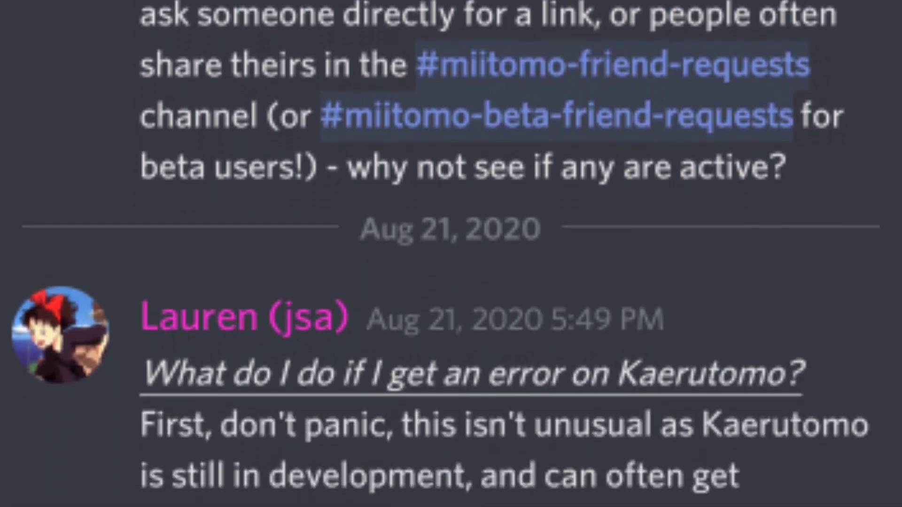
{"action": "scroll", "scroll_direction": "down", "scroll_amount": 3}
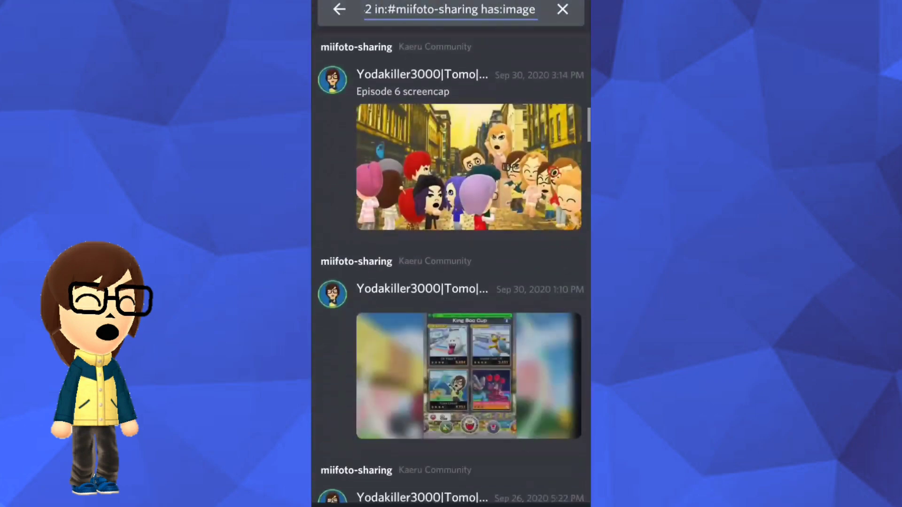
- Scroll the in:#miifoto-sharing has:image results, including the Episode 6 screencap
{"action": "scroll", "scroll_direction": "down", "scroll_amount": 3}
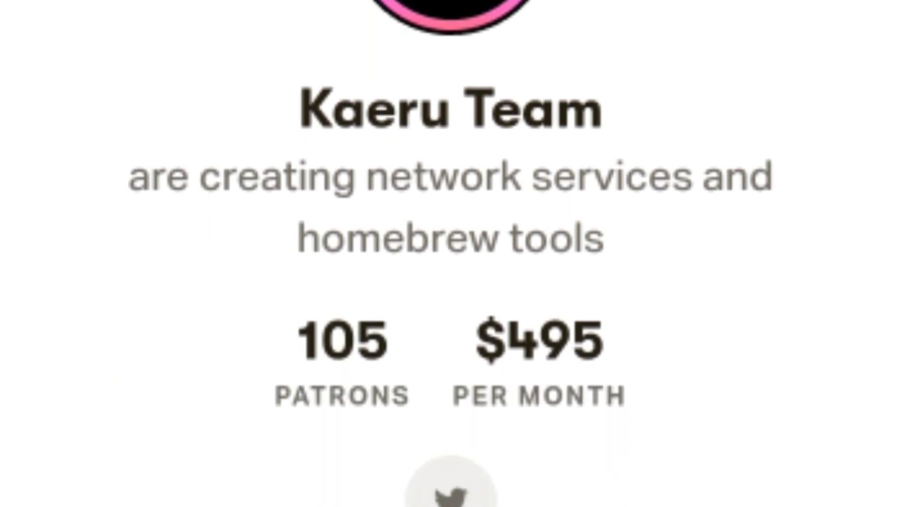
- Scroll the Kaeru Team page down to the Twitter link and Share and Message buttons
{"action": "scroll", "scroll_direction": "down", "scroll_amount": 3}
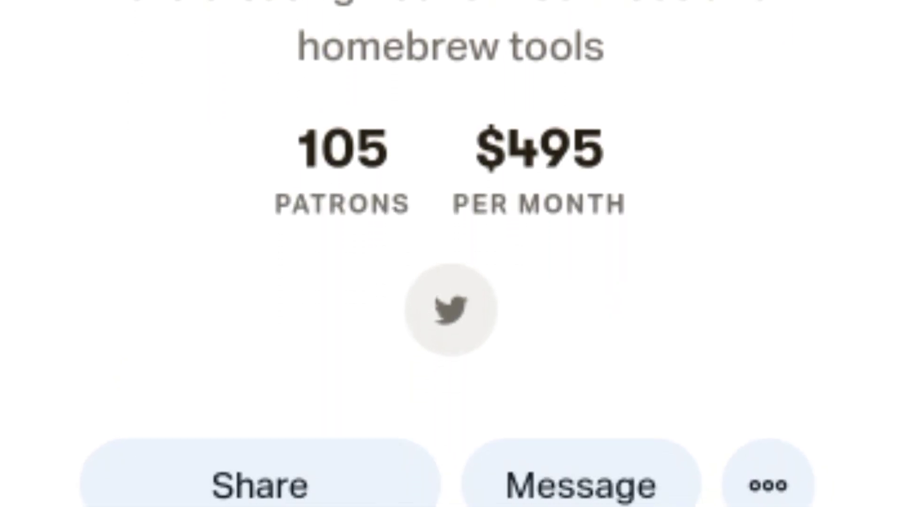